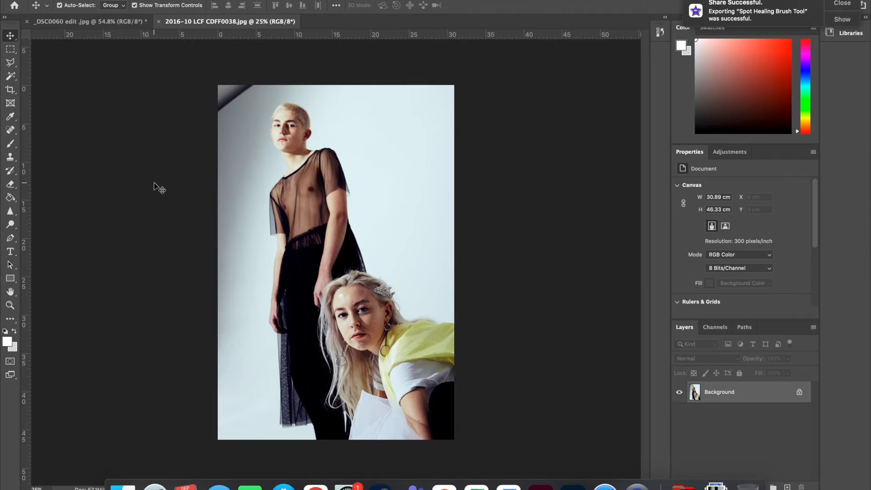
mouse_move(214, 123)
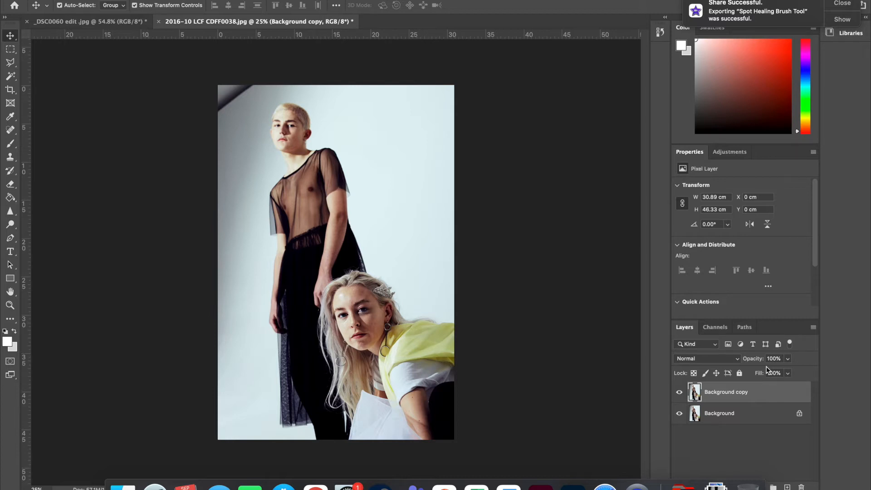
mouse_move(430, 184)
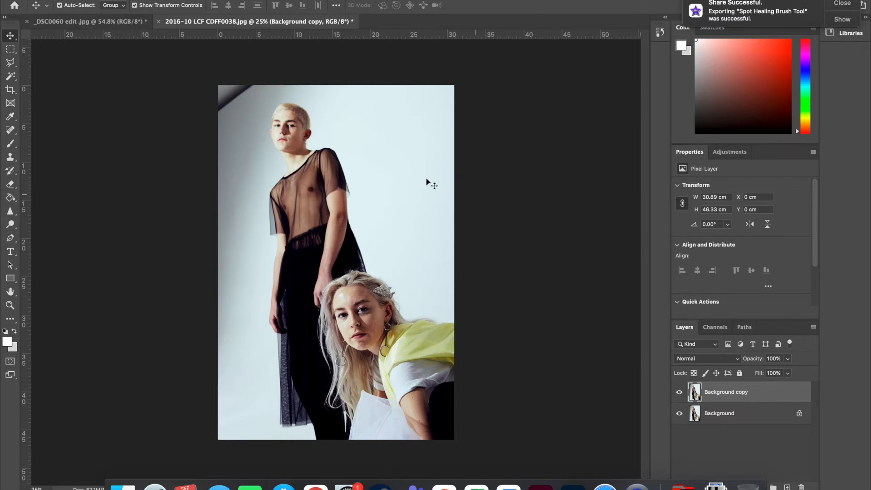
mouse_move(10, 136)
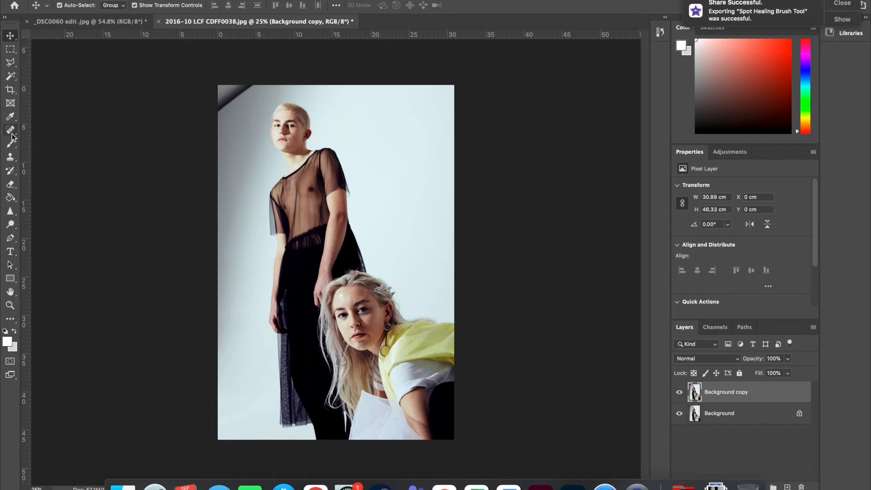
mouse_move(10, 132)
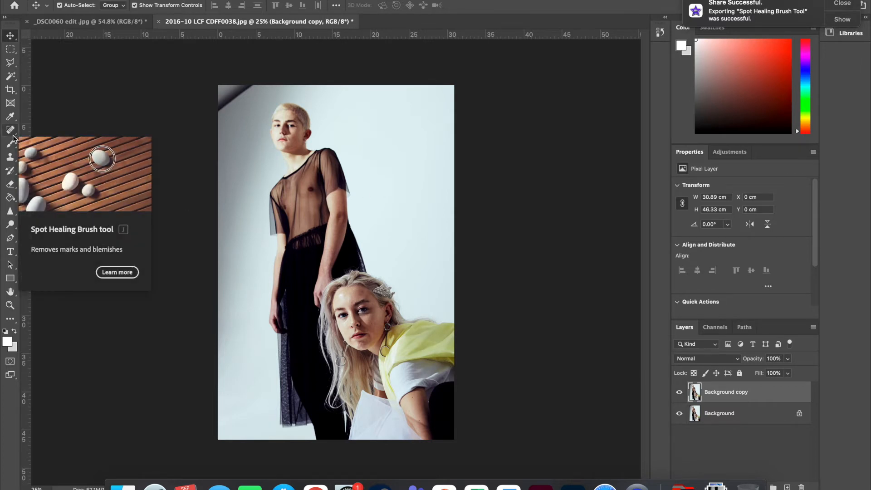
- Choose the Patch Tool from the healing tools group for texture-sampled repairs
click(10, 129)
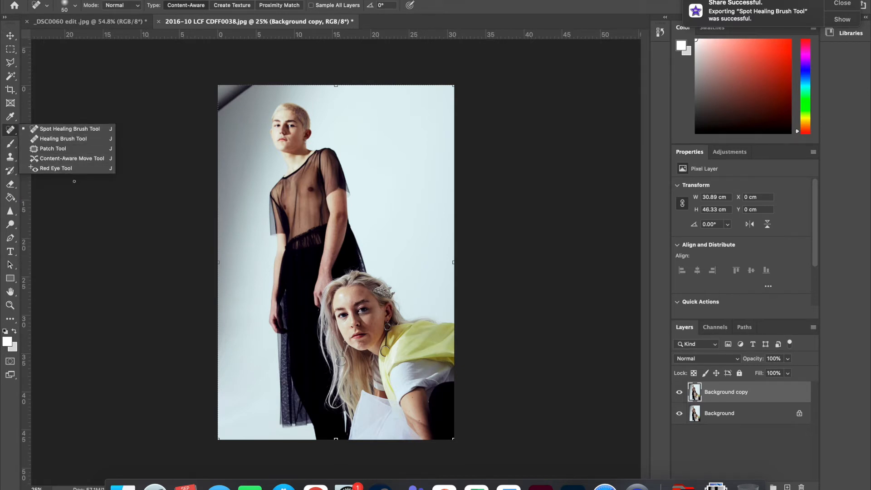
click(53, 148)
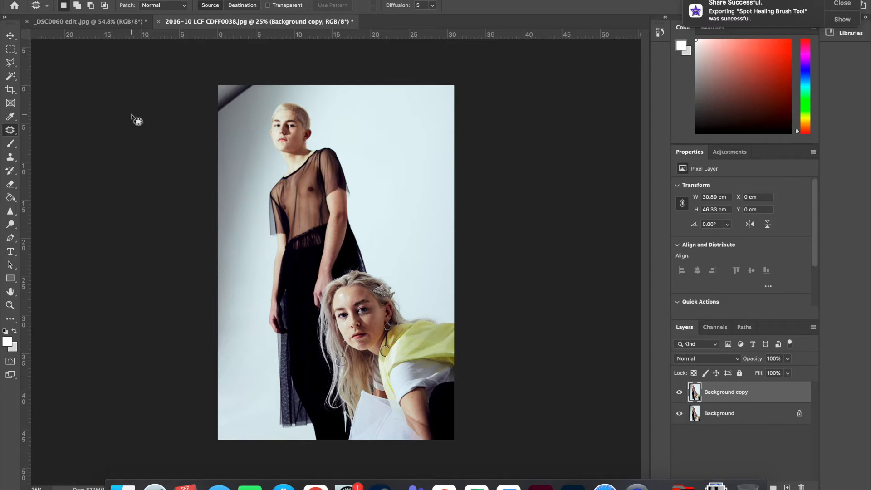
mouse_move(210, 126)
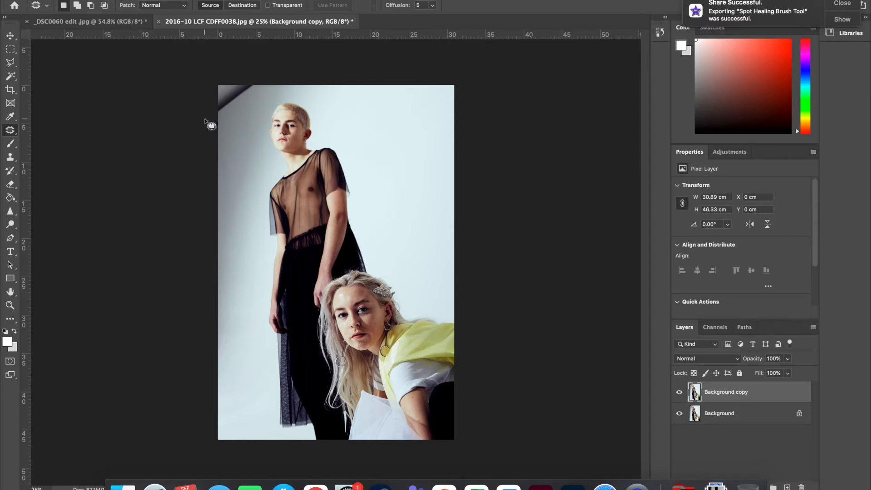
mouse_move(259, 94)
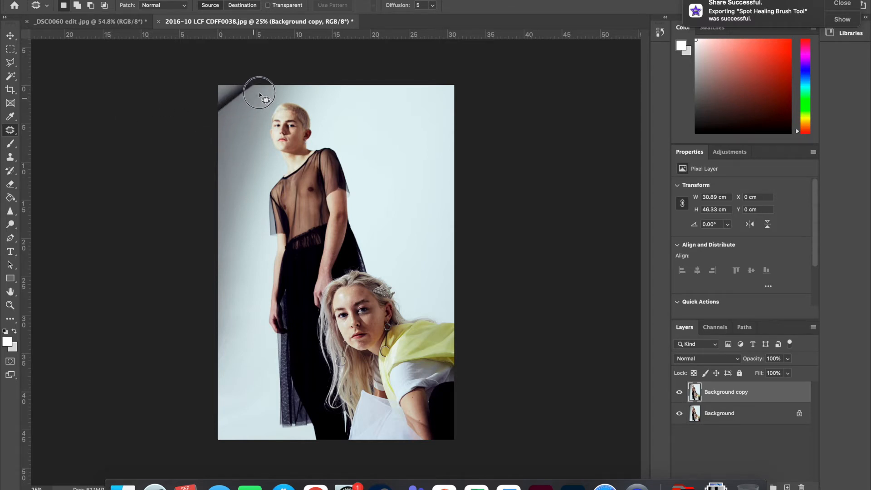
mouse_move(198, 115)
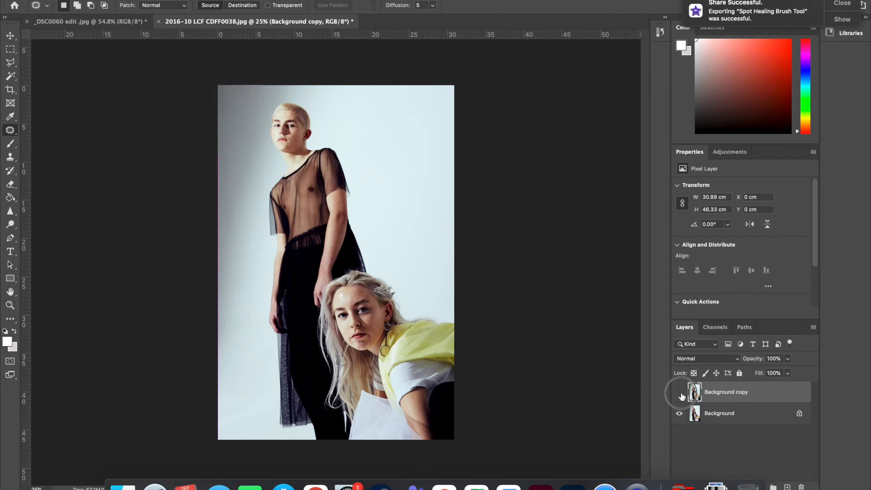
- Compare the patched corner via the Background copy layer's visibility, then move to the fabric photo
click(679, 392)
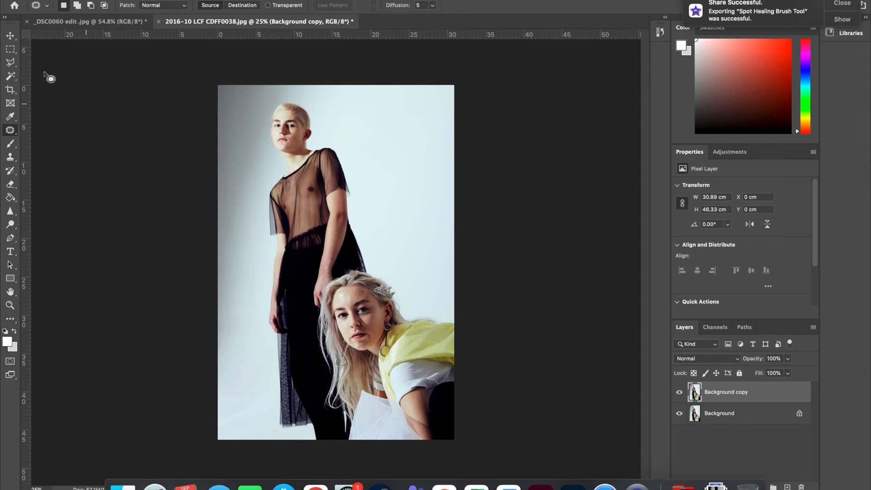
click(84, 21)
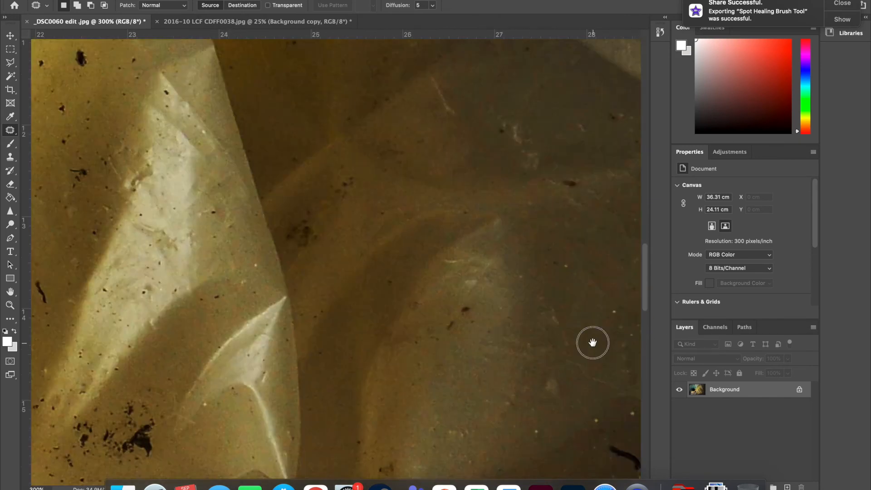
- Pan the magnified fabric photo until the dark twig-like debris is in view
drag(593, 342, 336, 185)
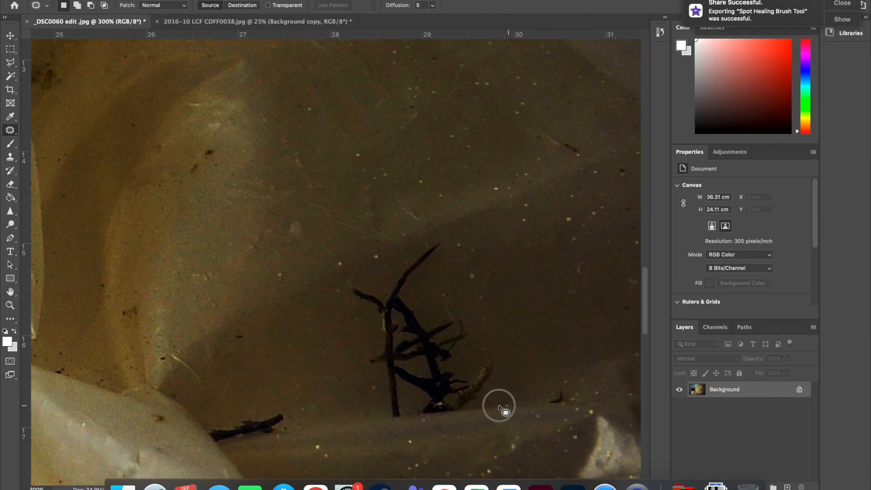
- Outline the large dark twig and fill it with clean fabric texture from above
drag(504, 406, 366, 335)
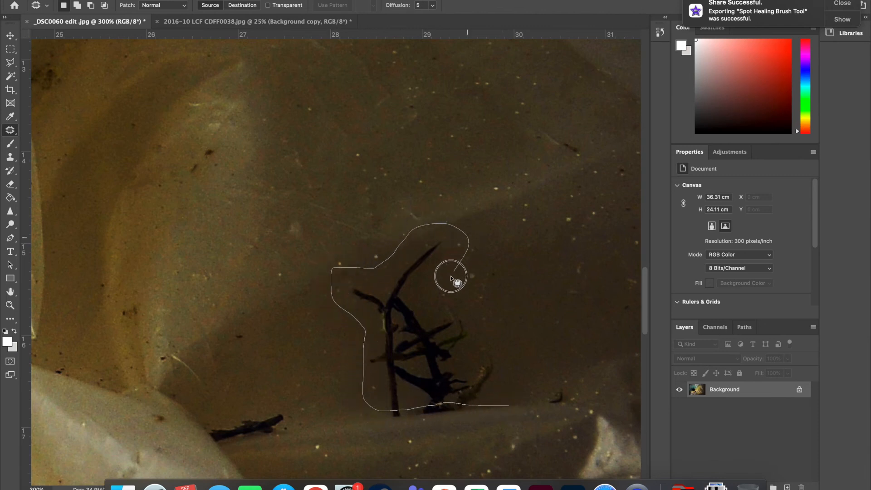
drag(453, 278, 510, 406)
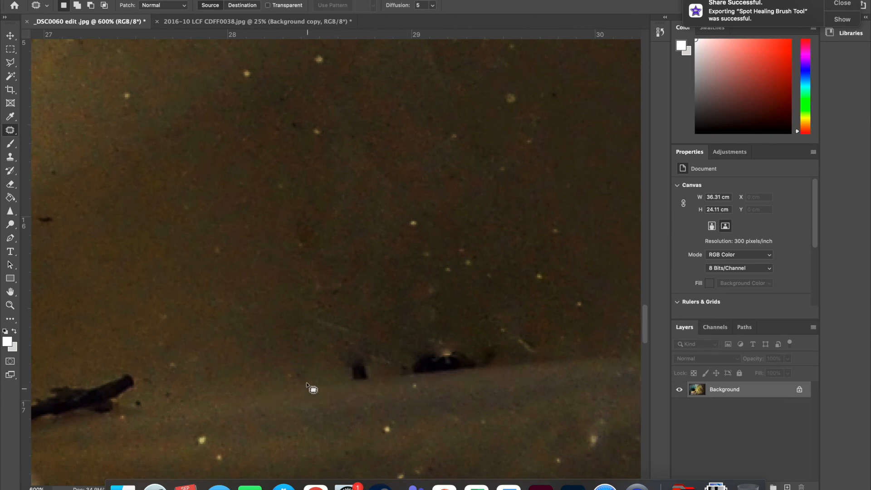
- Outline the leftover dark fragment and replace it with nearby clean texture
drag(308, 389, 422, 397)
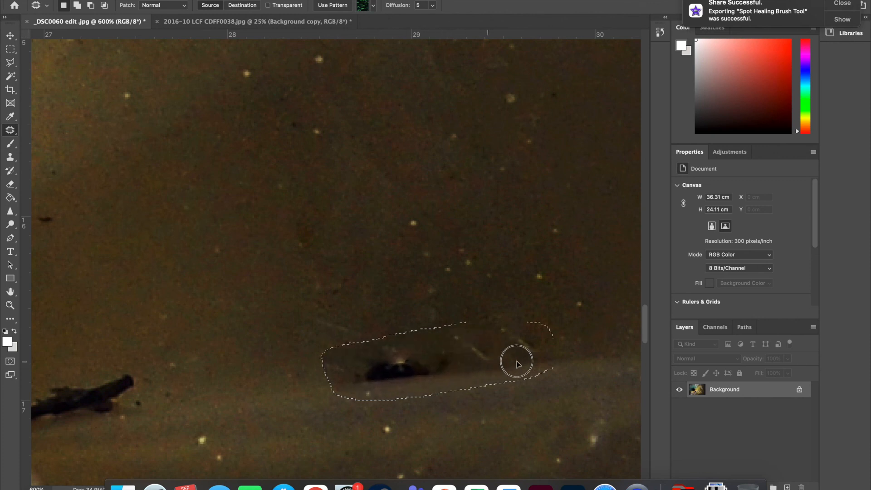
drag(517, 362, 606, 349)
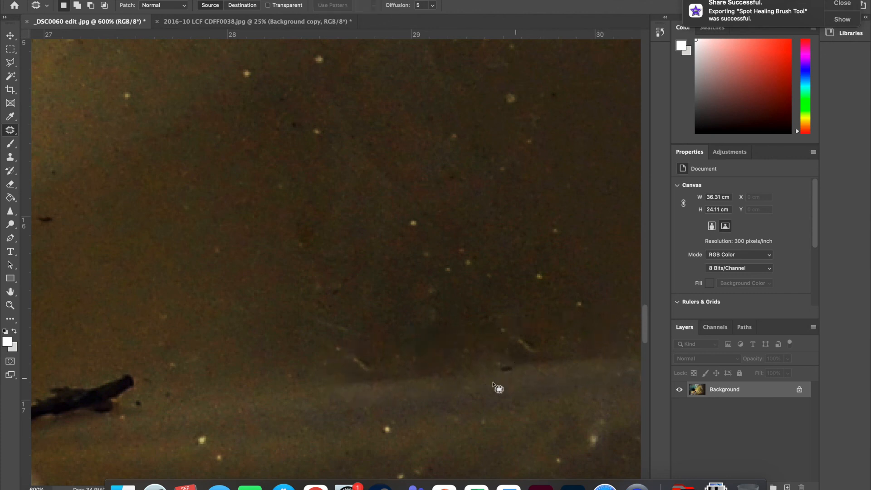
mouse_move(489, 373)
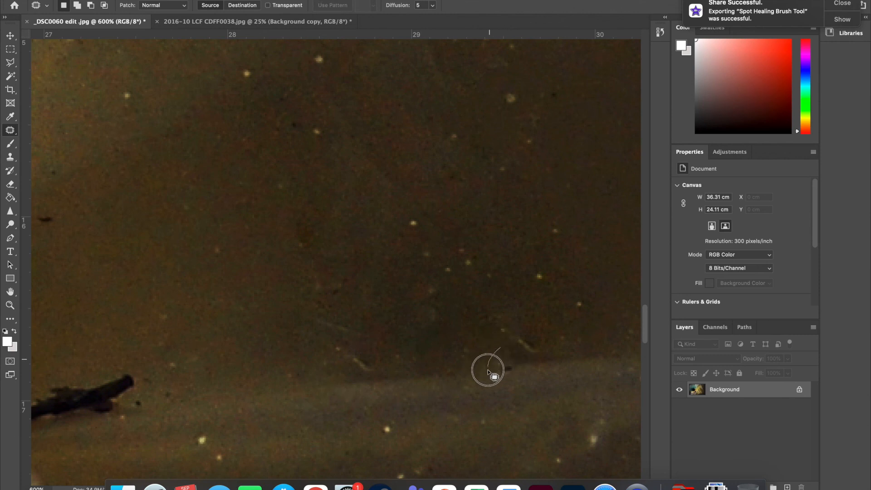